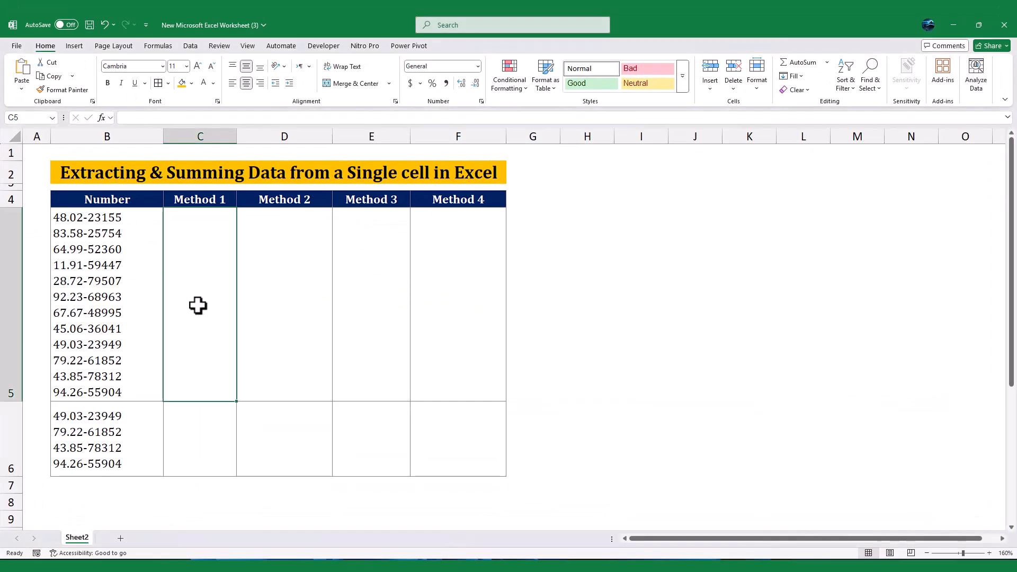
# Step: Enter =SUM(--REGEXEXTRACT(B5,".+(?=-)",1)) in C5 so Method 1 totals 708.54
pyautogui.click(107, 217)
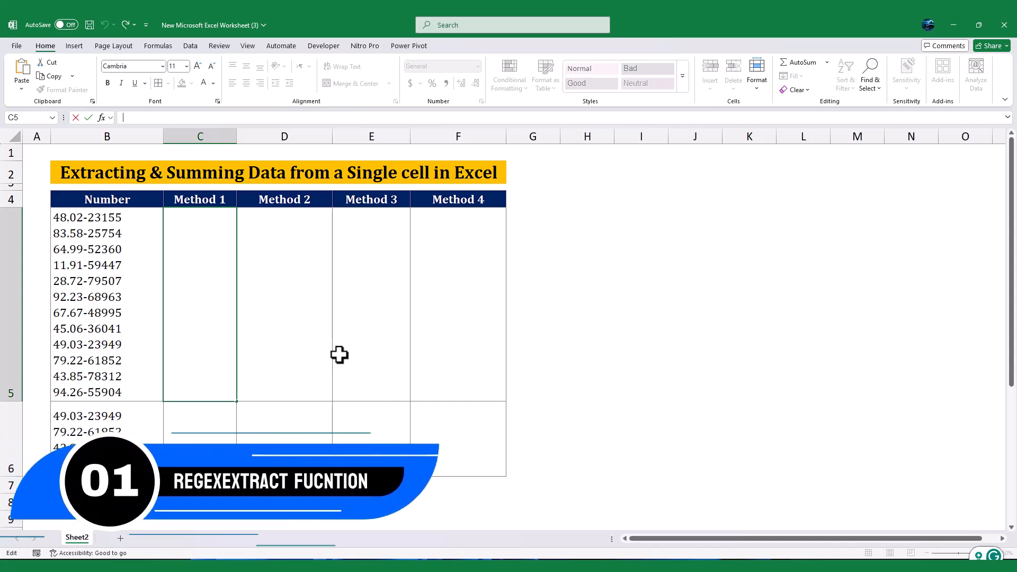
pyautogui.write('=r')
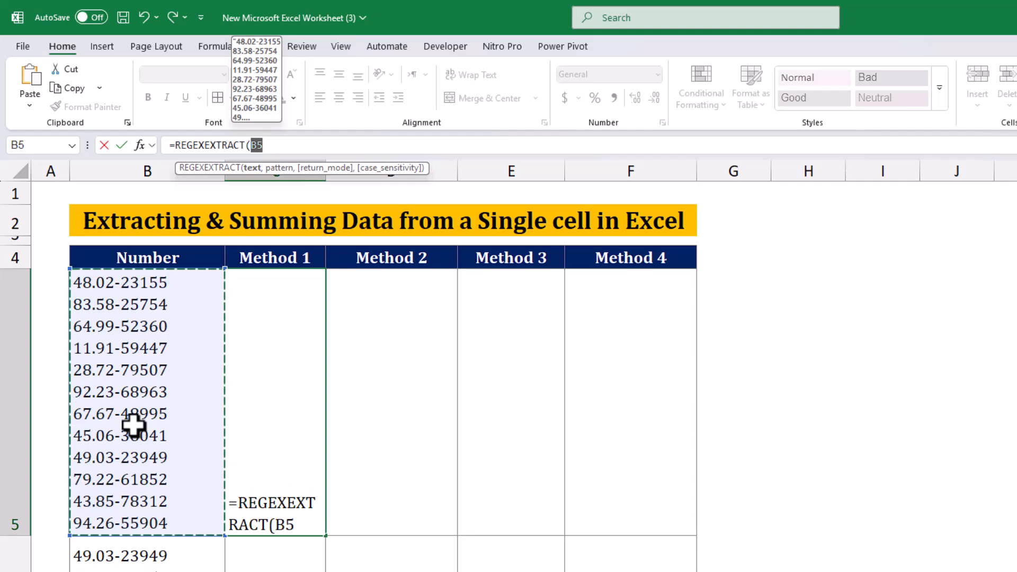
pyautogui.write(',".')
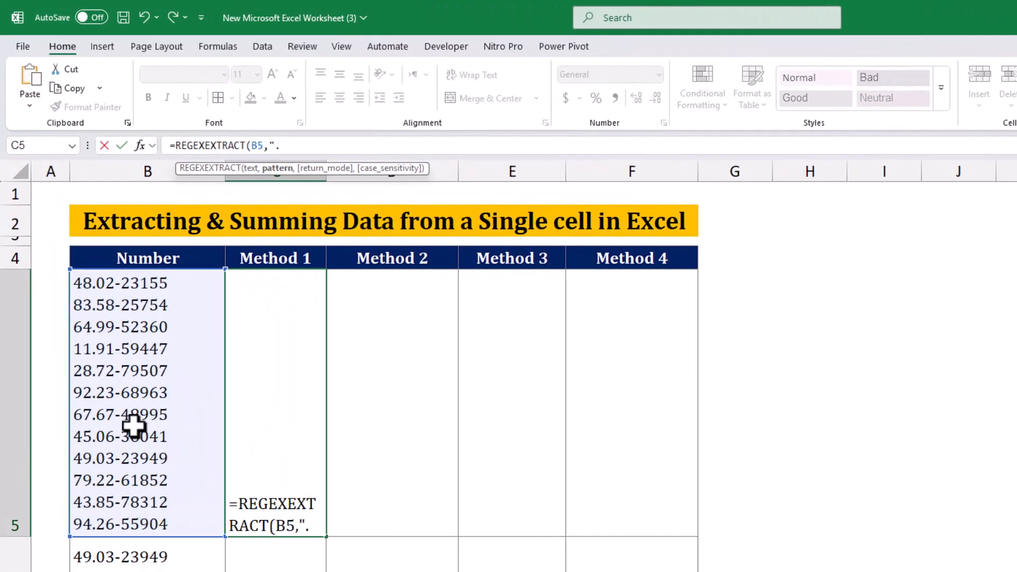
pyautogui.write('+(?=')
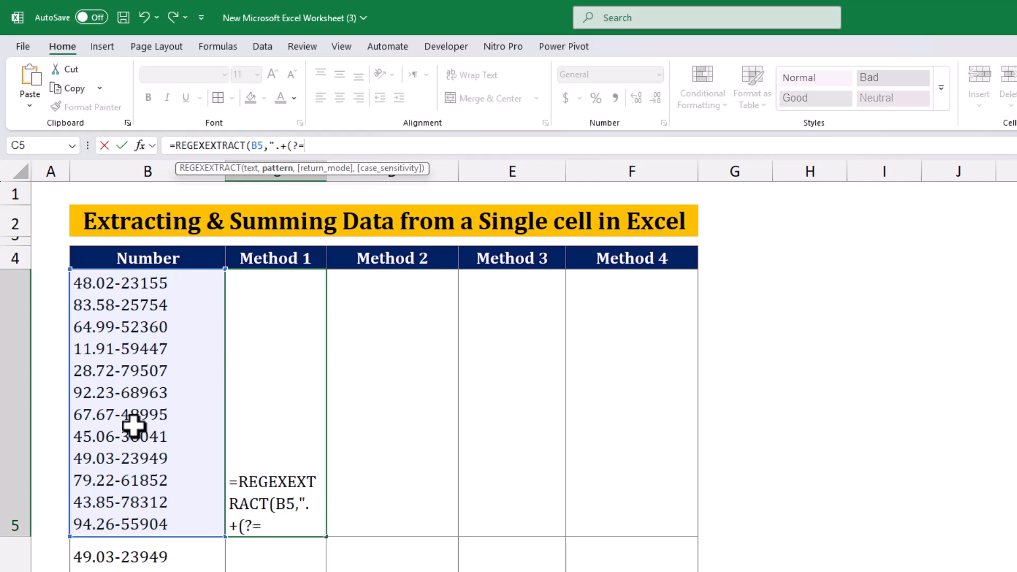
pyautogui.write('-)",1)')
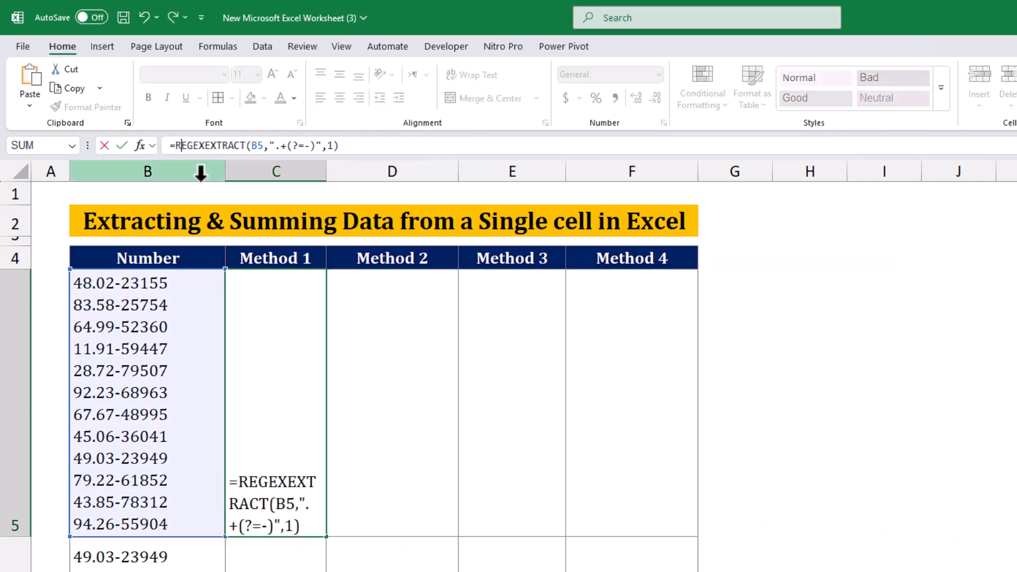
pyautogui.write('--')
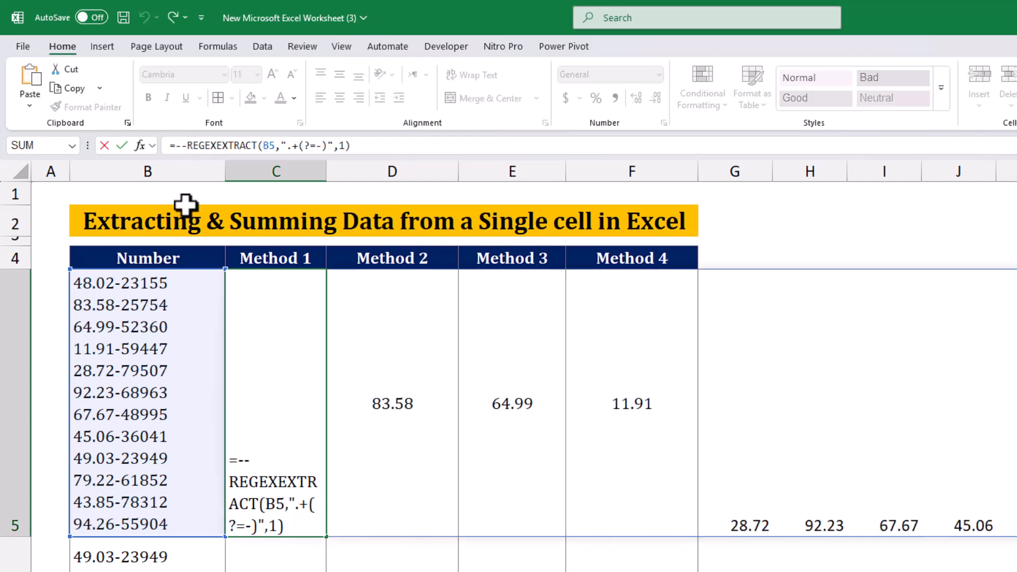
pyautogui.write('SUM(')
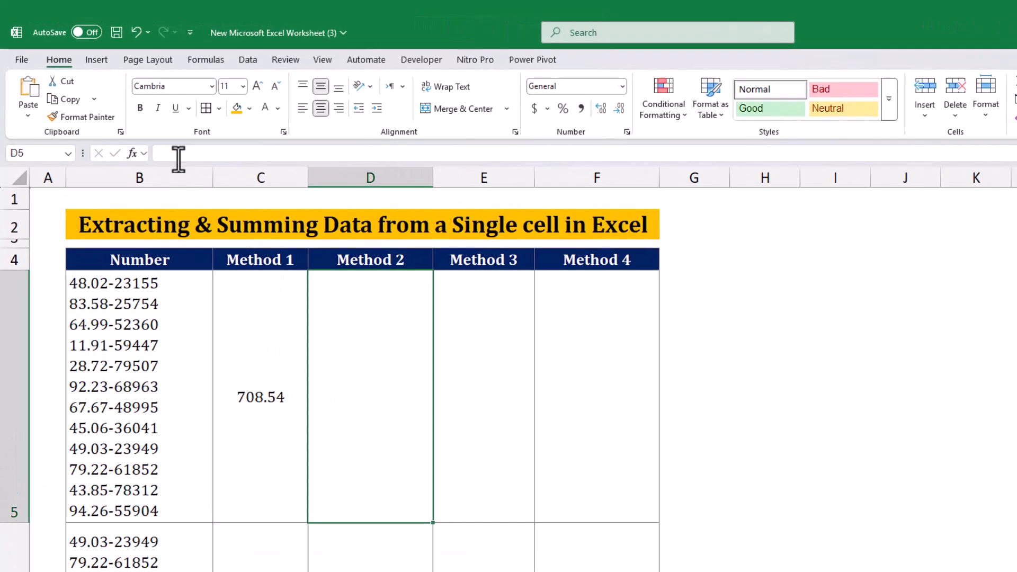
# Step: Split the Number cell into lines in D5 with TEXTSPLIT(B5,CHAR(10)) to preview them
pyautogui.write('=tex')
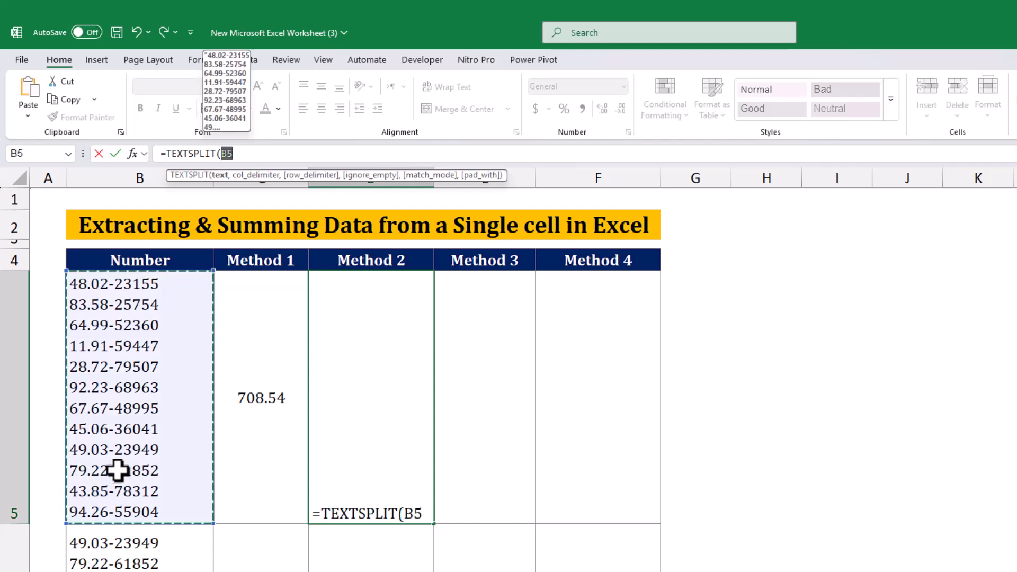
pyautogui.write(',cha')
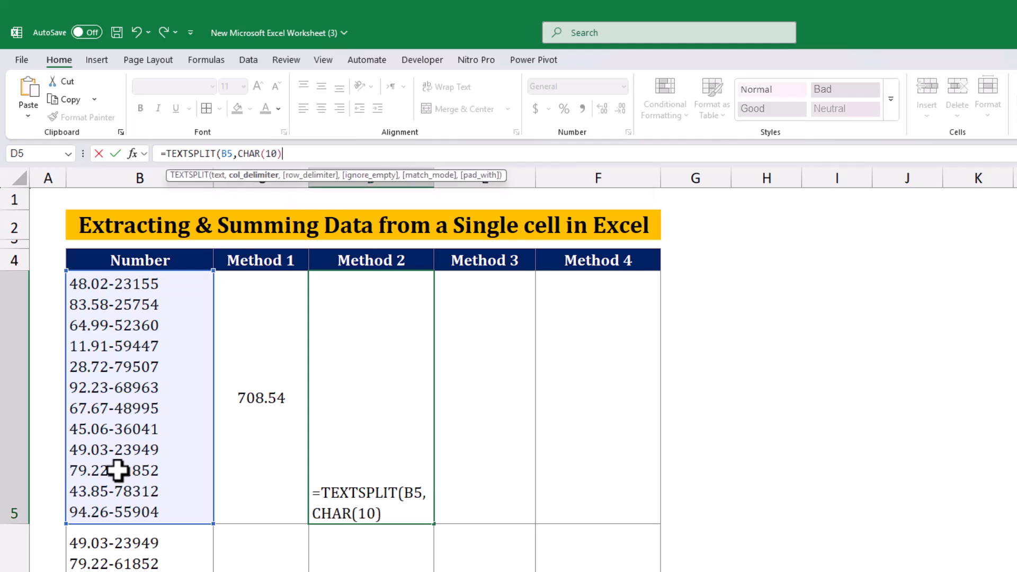
pyautogui.write(')')
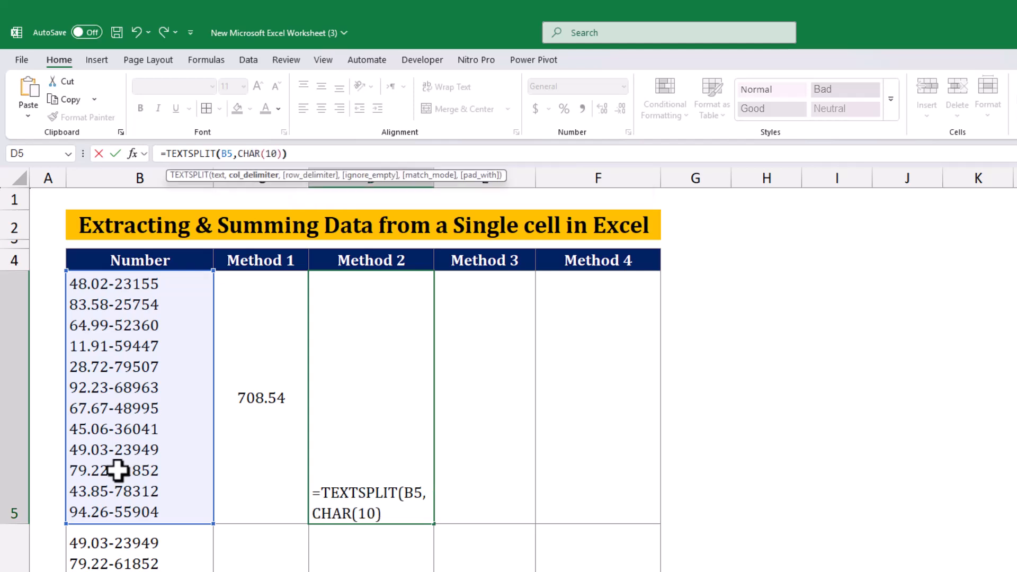
pyautogui.press('Enter')
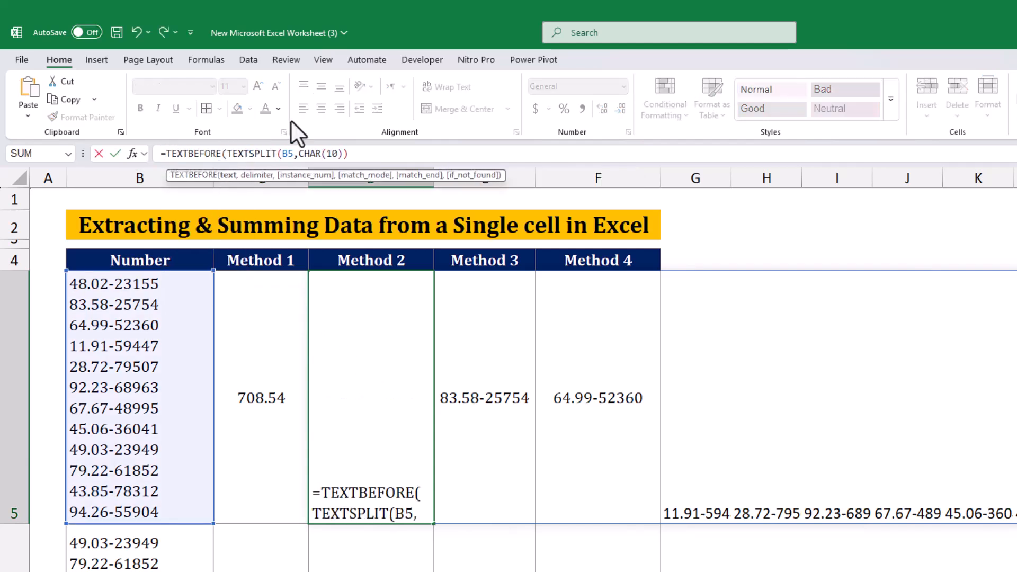
# Step: Wrap it as =SUM(--TEXTBEFORE(...,"-")) so Method 2 totals 708.54
pyautogui.write(',')
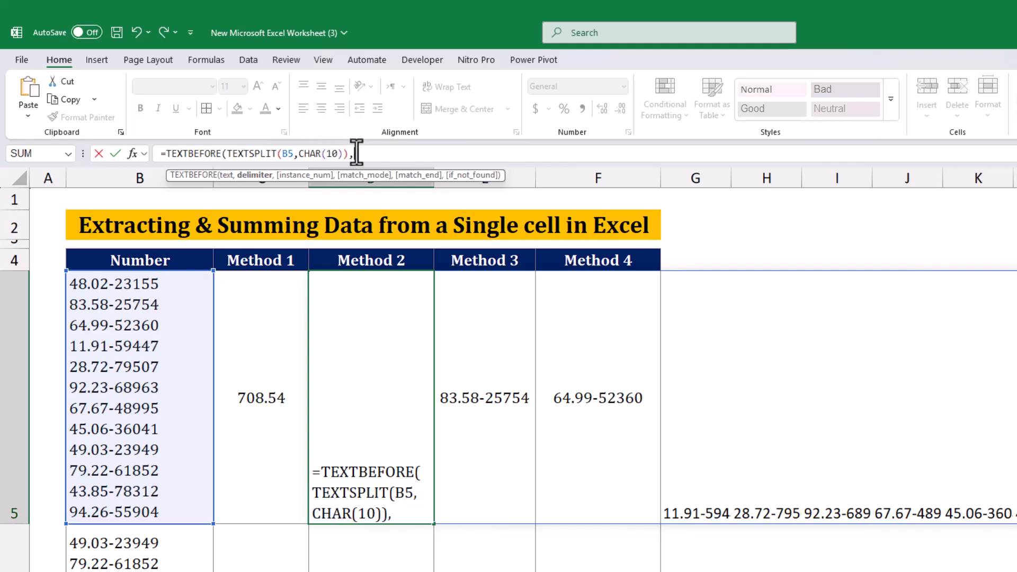
pyautogui.write('"-")')
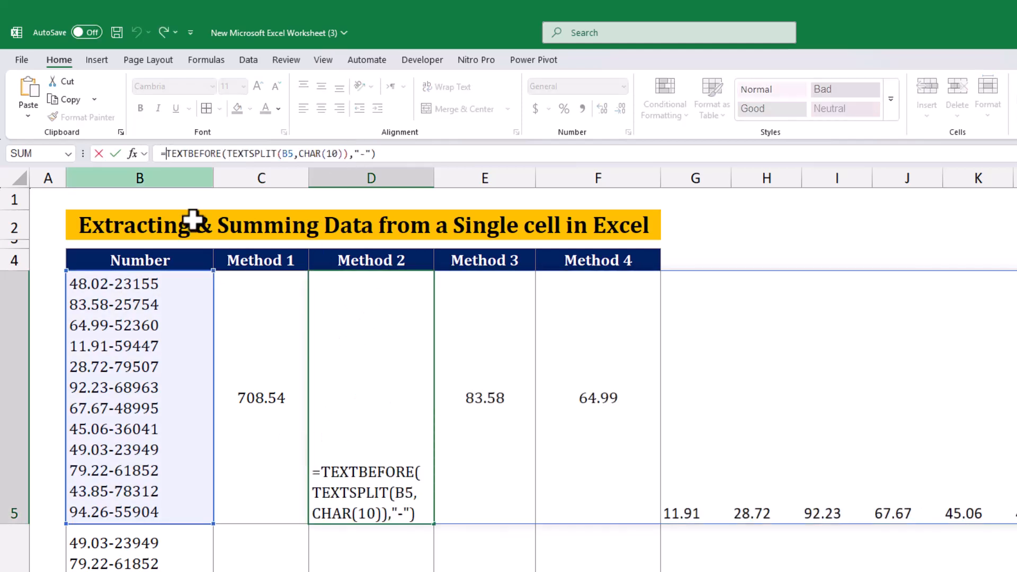
pyautogui.write('--')
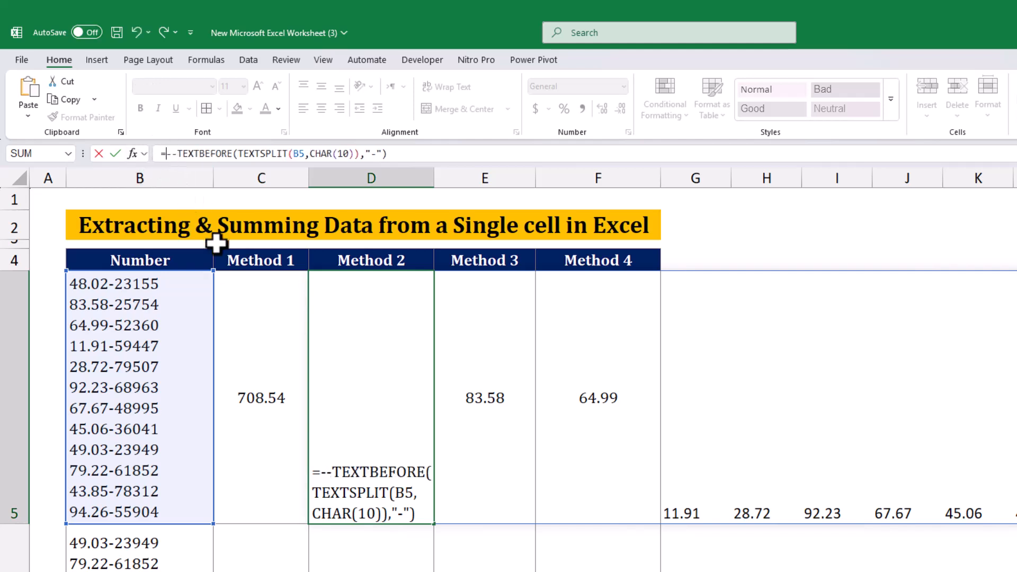
pyautogui.write('SUM(')
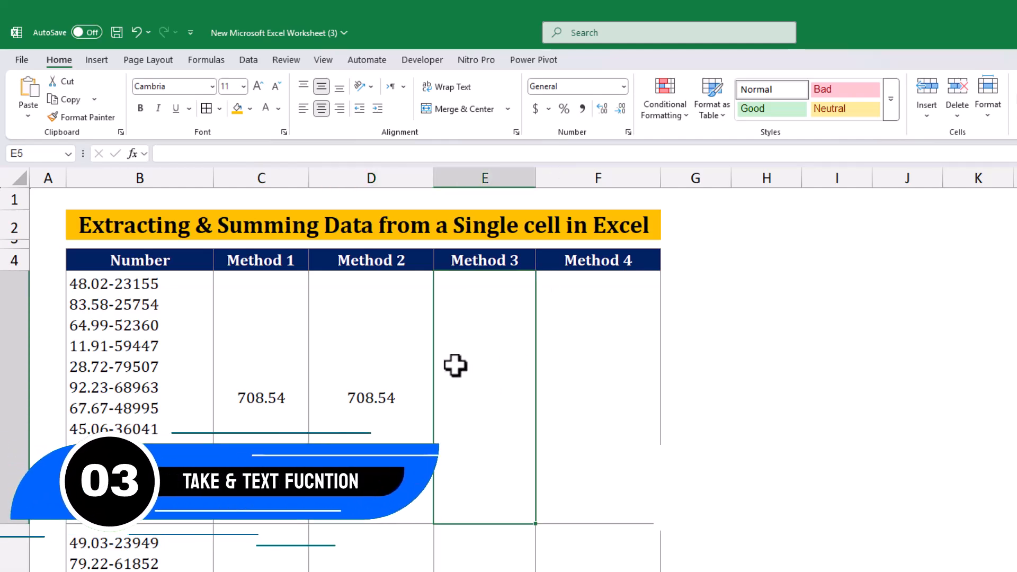
# Step: Split the Number cell in E5 by dash and line break with TEXTSPLIT(B5,"-",CHAR(10))
pyautogui.write('=tex')
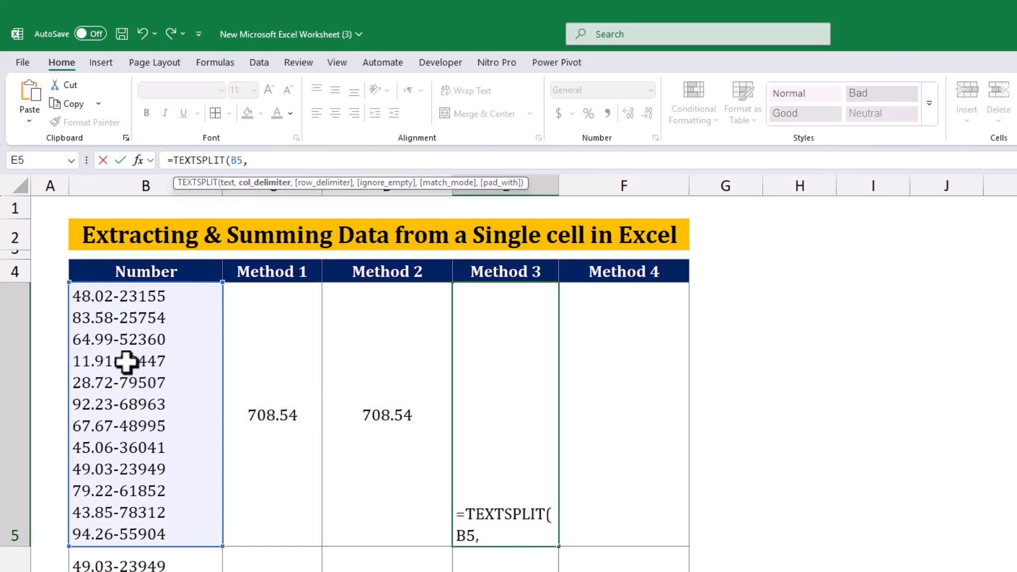
pyautogui.write('"-')
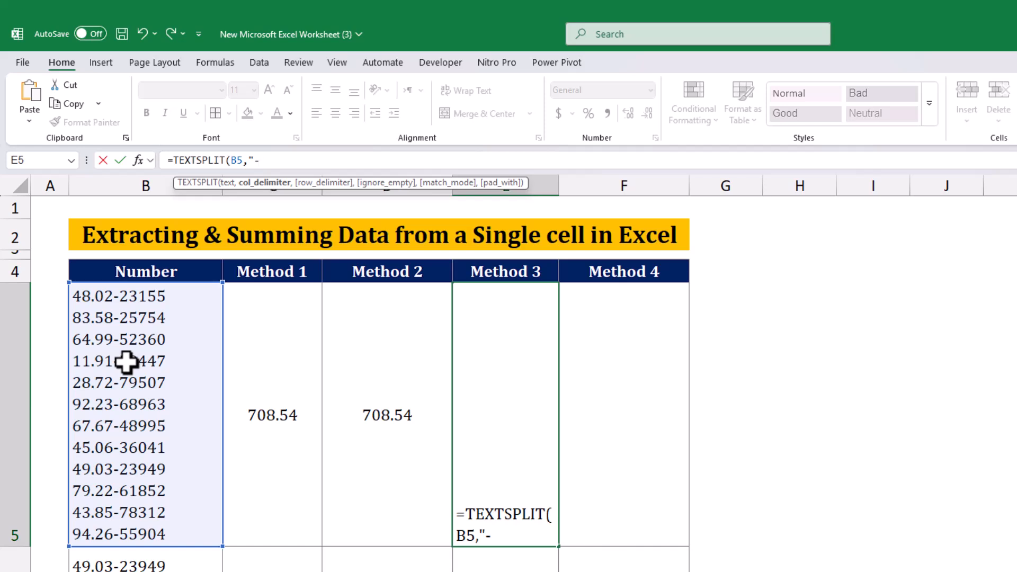
pyautogui.write('",')
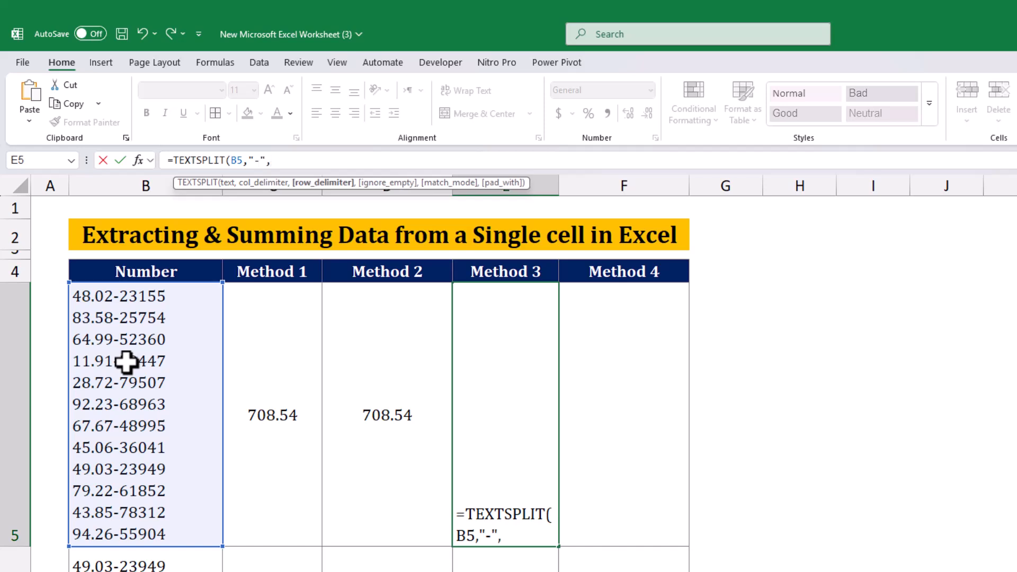
pyautogui.write('ch')
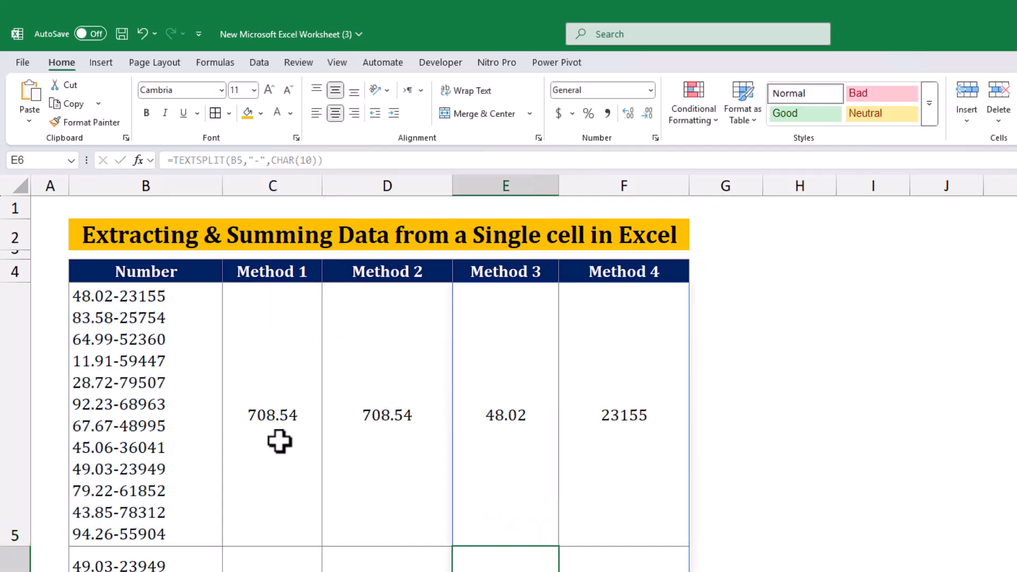
pyautogui.scroll(-3)
pyautogui.write('TAKE(')
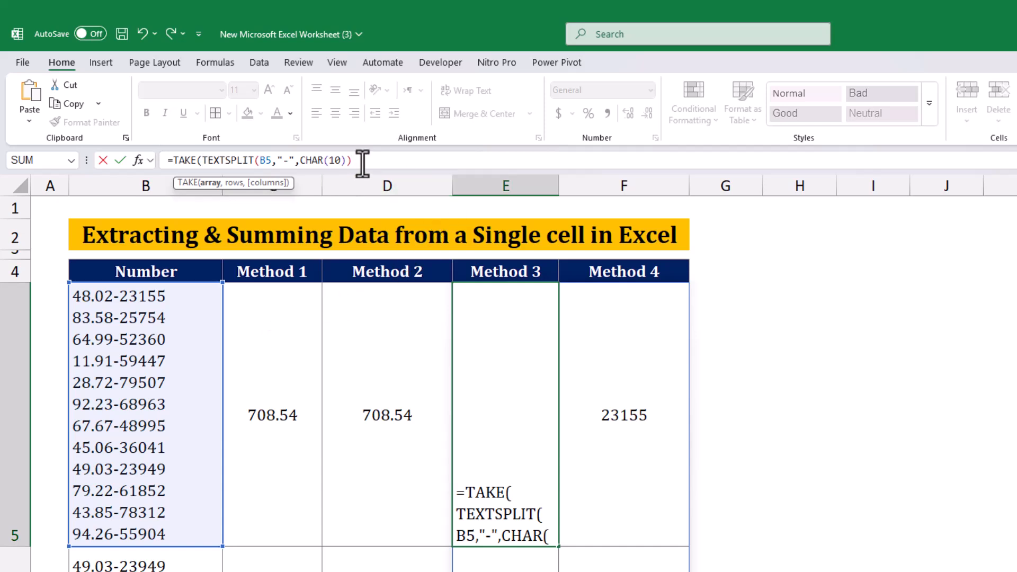
# Step: Wrap it as =SUM(--TAKE(...,,1)) so Method 3 totals 708.54
pyautogui.write(',,')
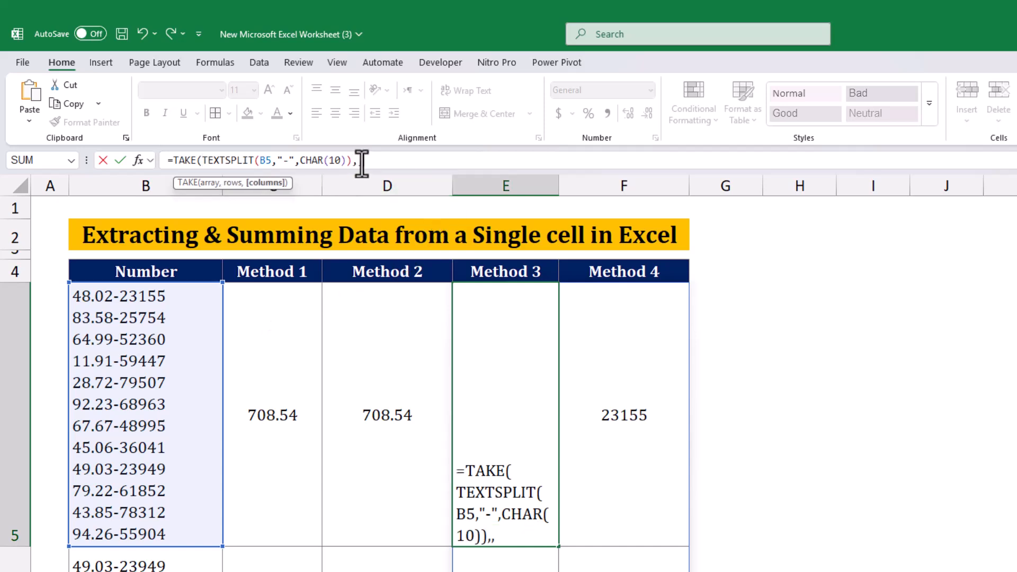
pyautogui.write('1)')
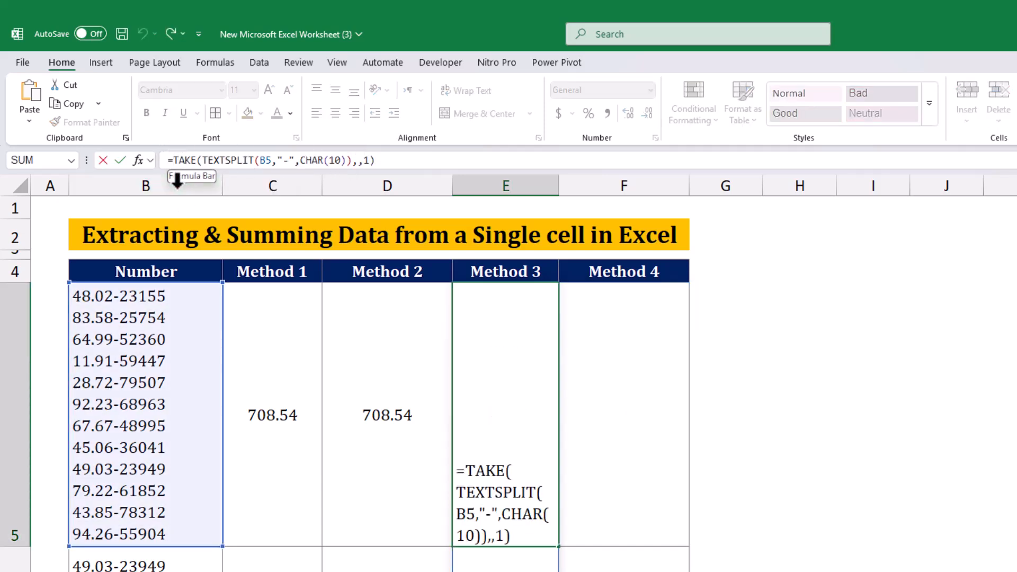
pyautogui.write('--')
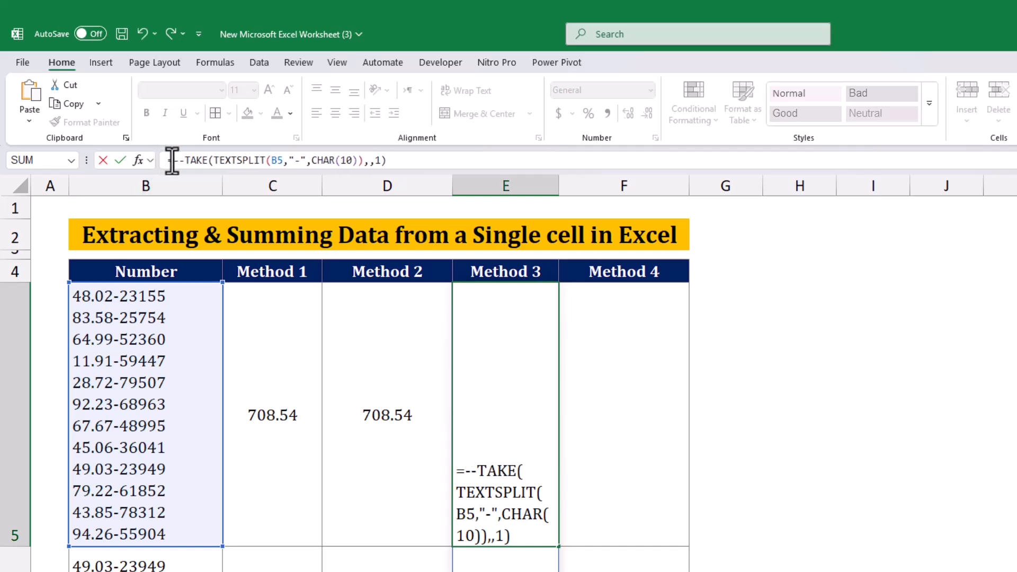
pyautogui.write('SUM(')
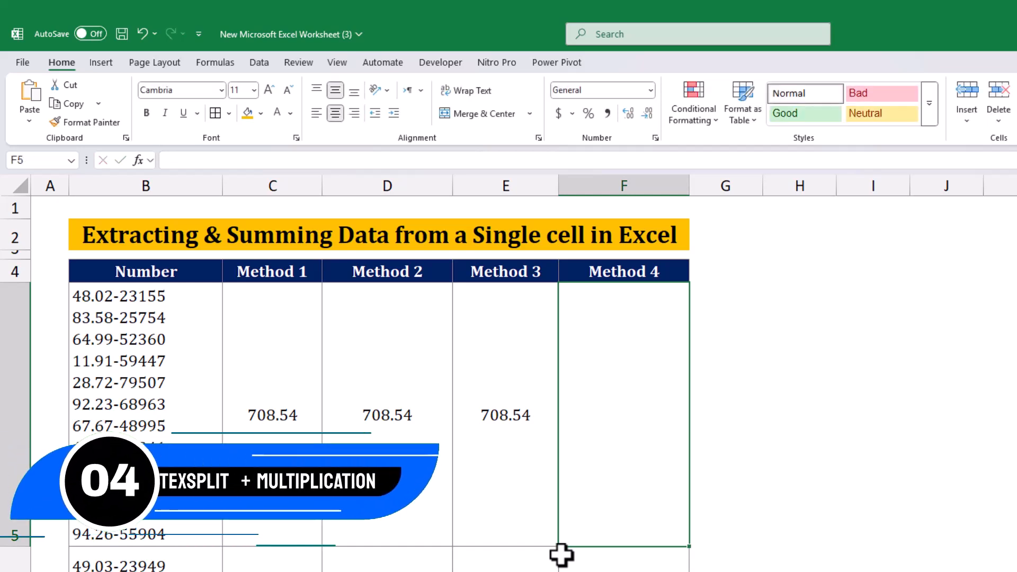
# Step: Enter TEXTSPLIT(B5,"-",CHAR(10))*{1,0} in F5 to preview the kept numbers
pyautogui.click(505, 415)
pyautogui.write('=')
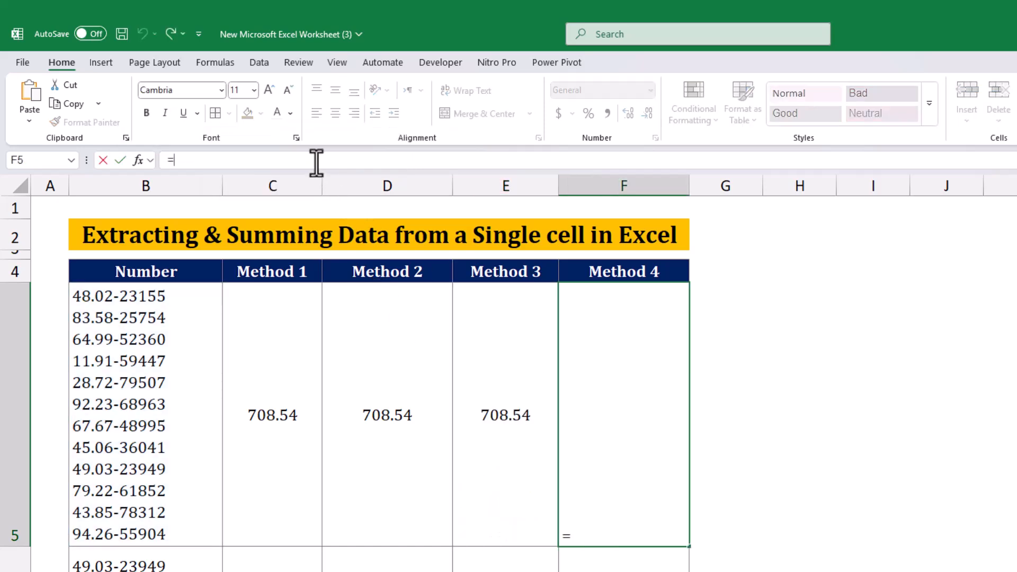
pyautogui.write('TEXTSPLIT(B5,"-",CHAR(10))')
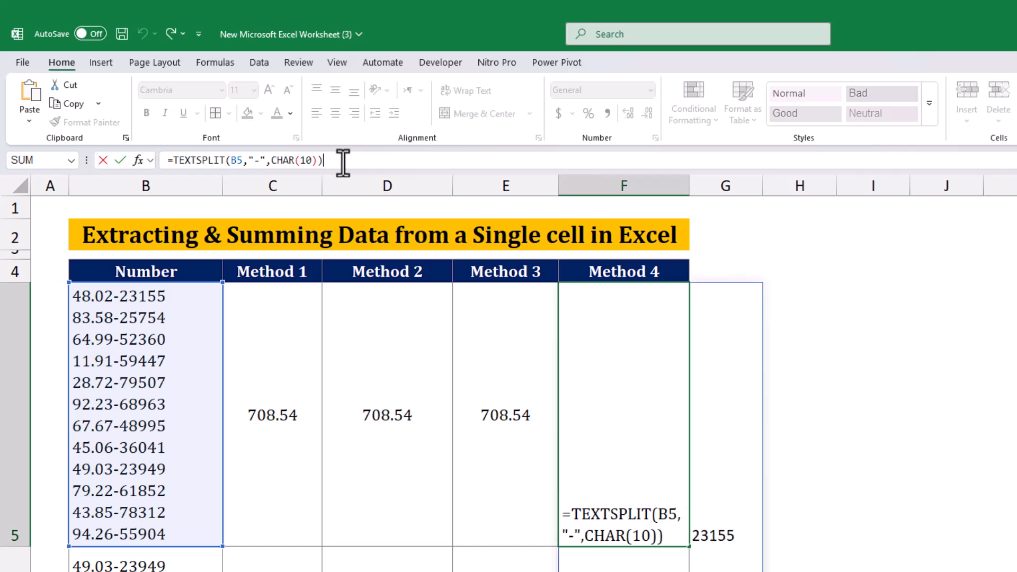
pyautogui.write('*{1,')
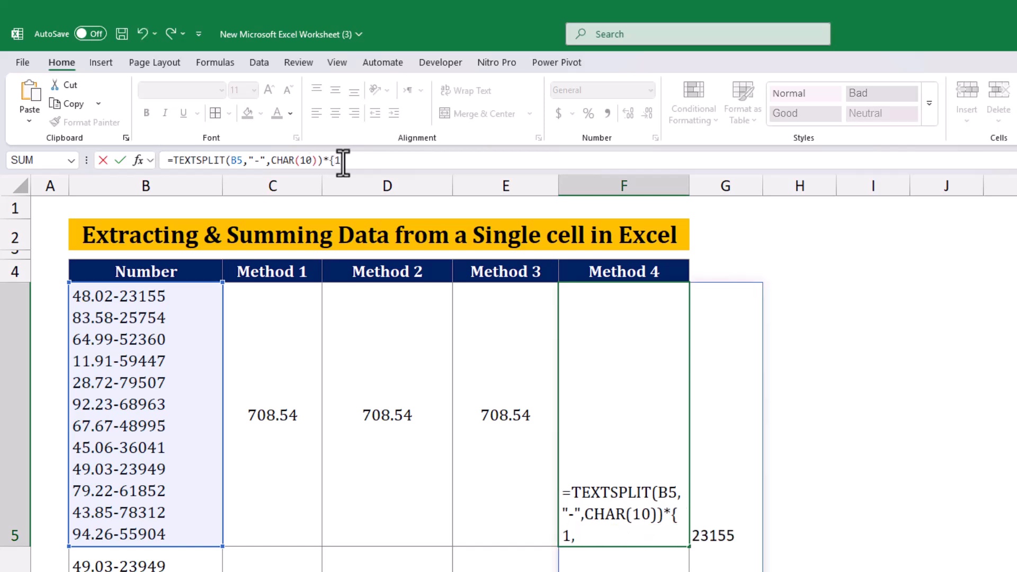
pyautogui.write('0})')
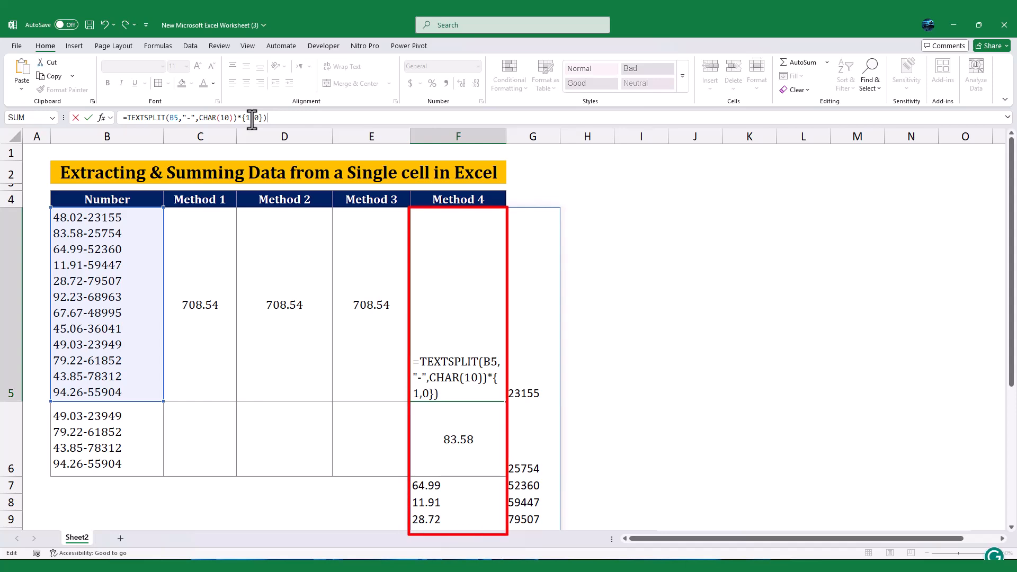
pyautogui.press('Enter')
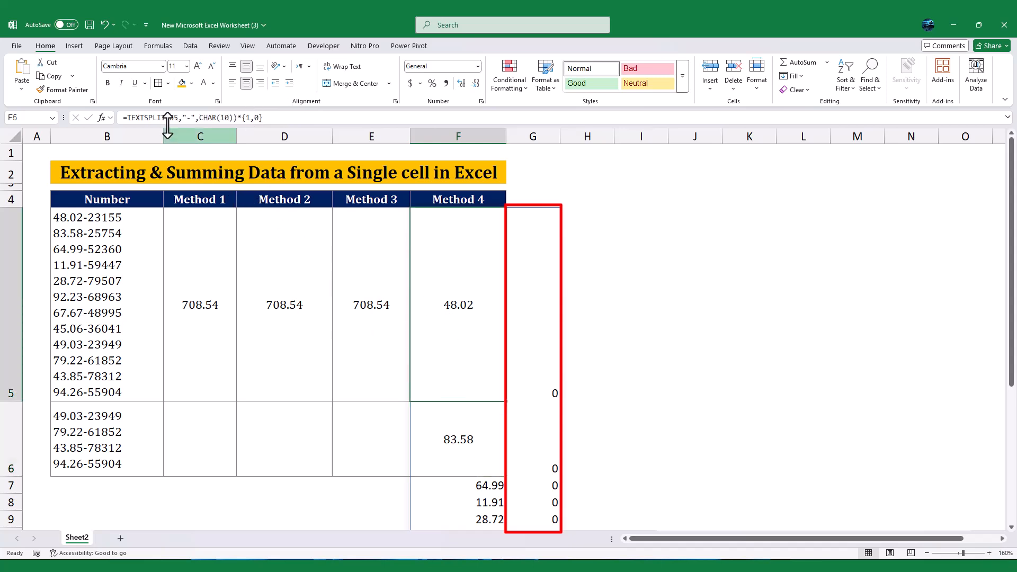
# Step: Wrap it in SUM so Method 4 totals 708.54, then review the Method 1 formula
pyautogui.write('s')
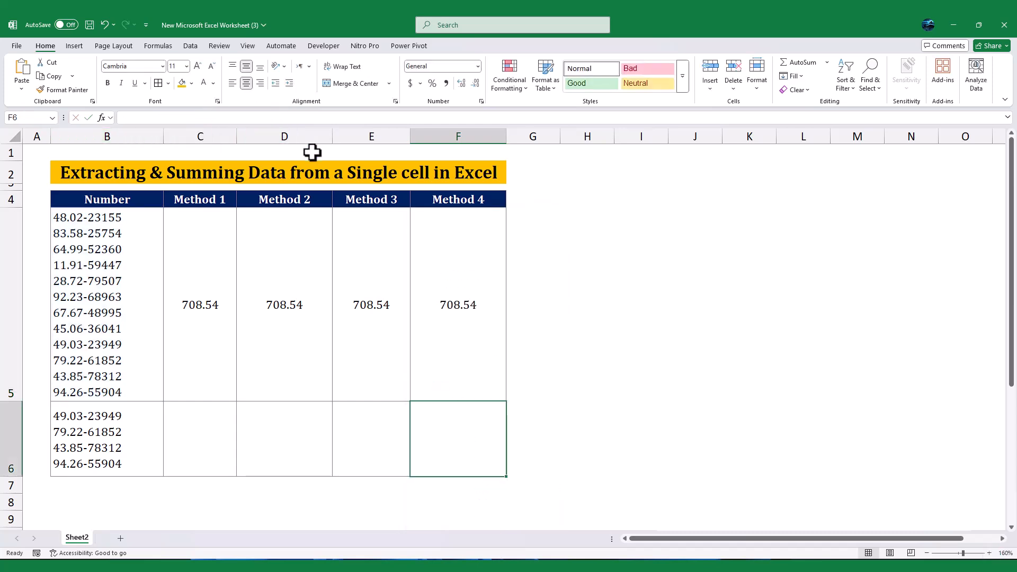
pyautogui.click(200, 304)
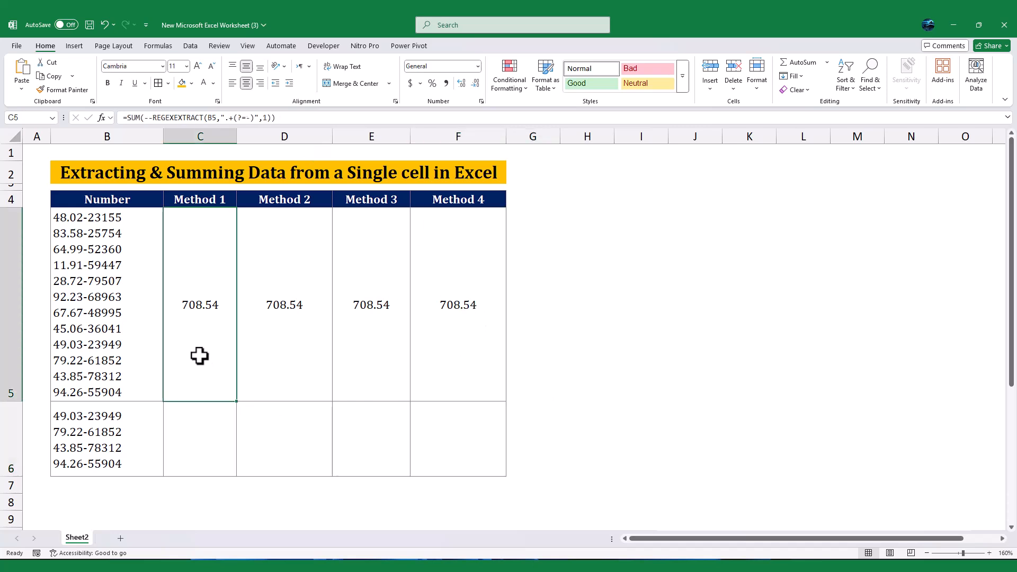